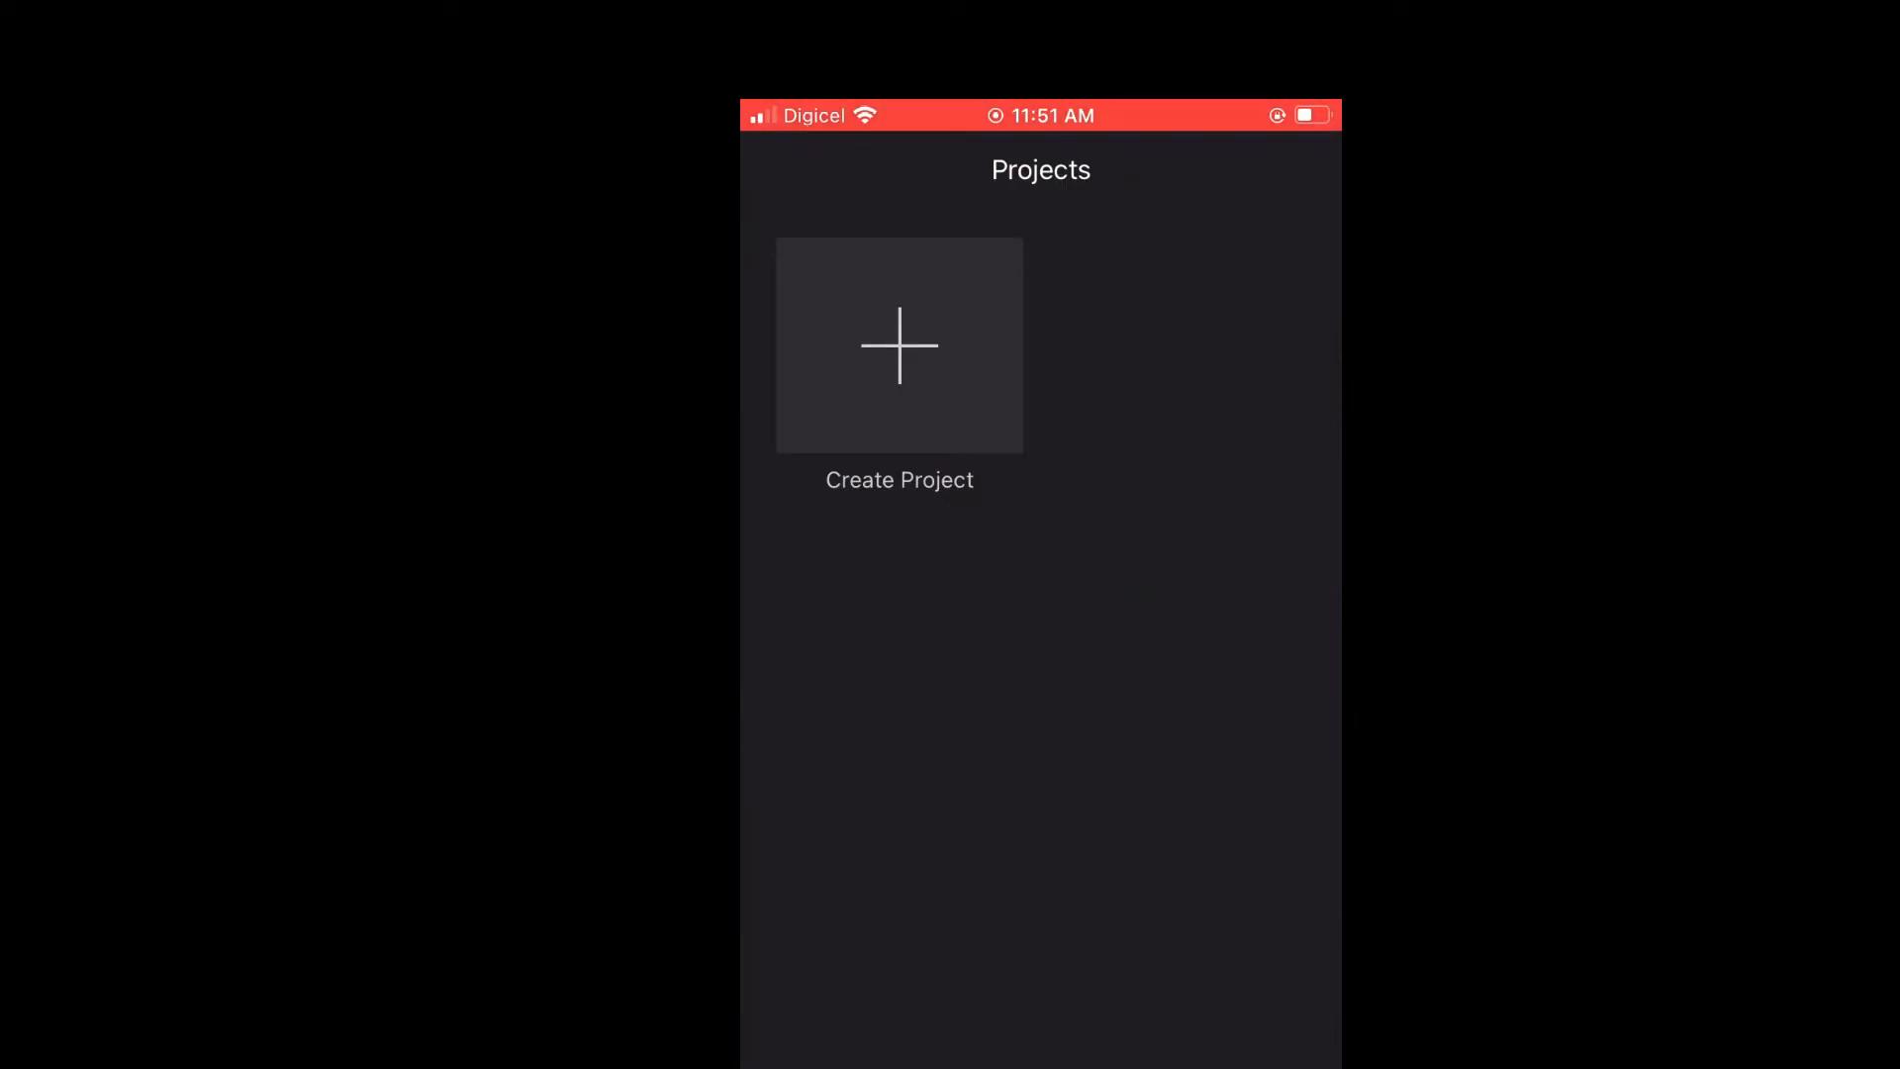
- Start a new project and make it a Movie, bringing up the Moments media browser
click(899, 345)
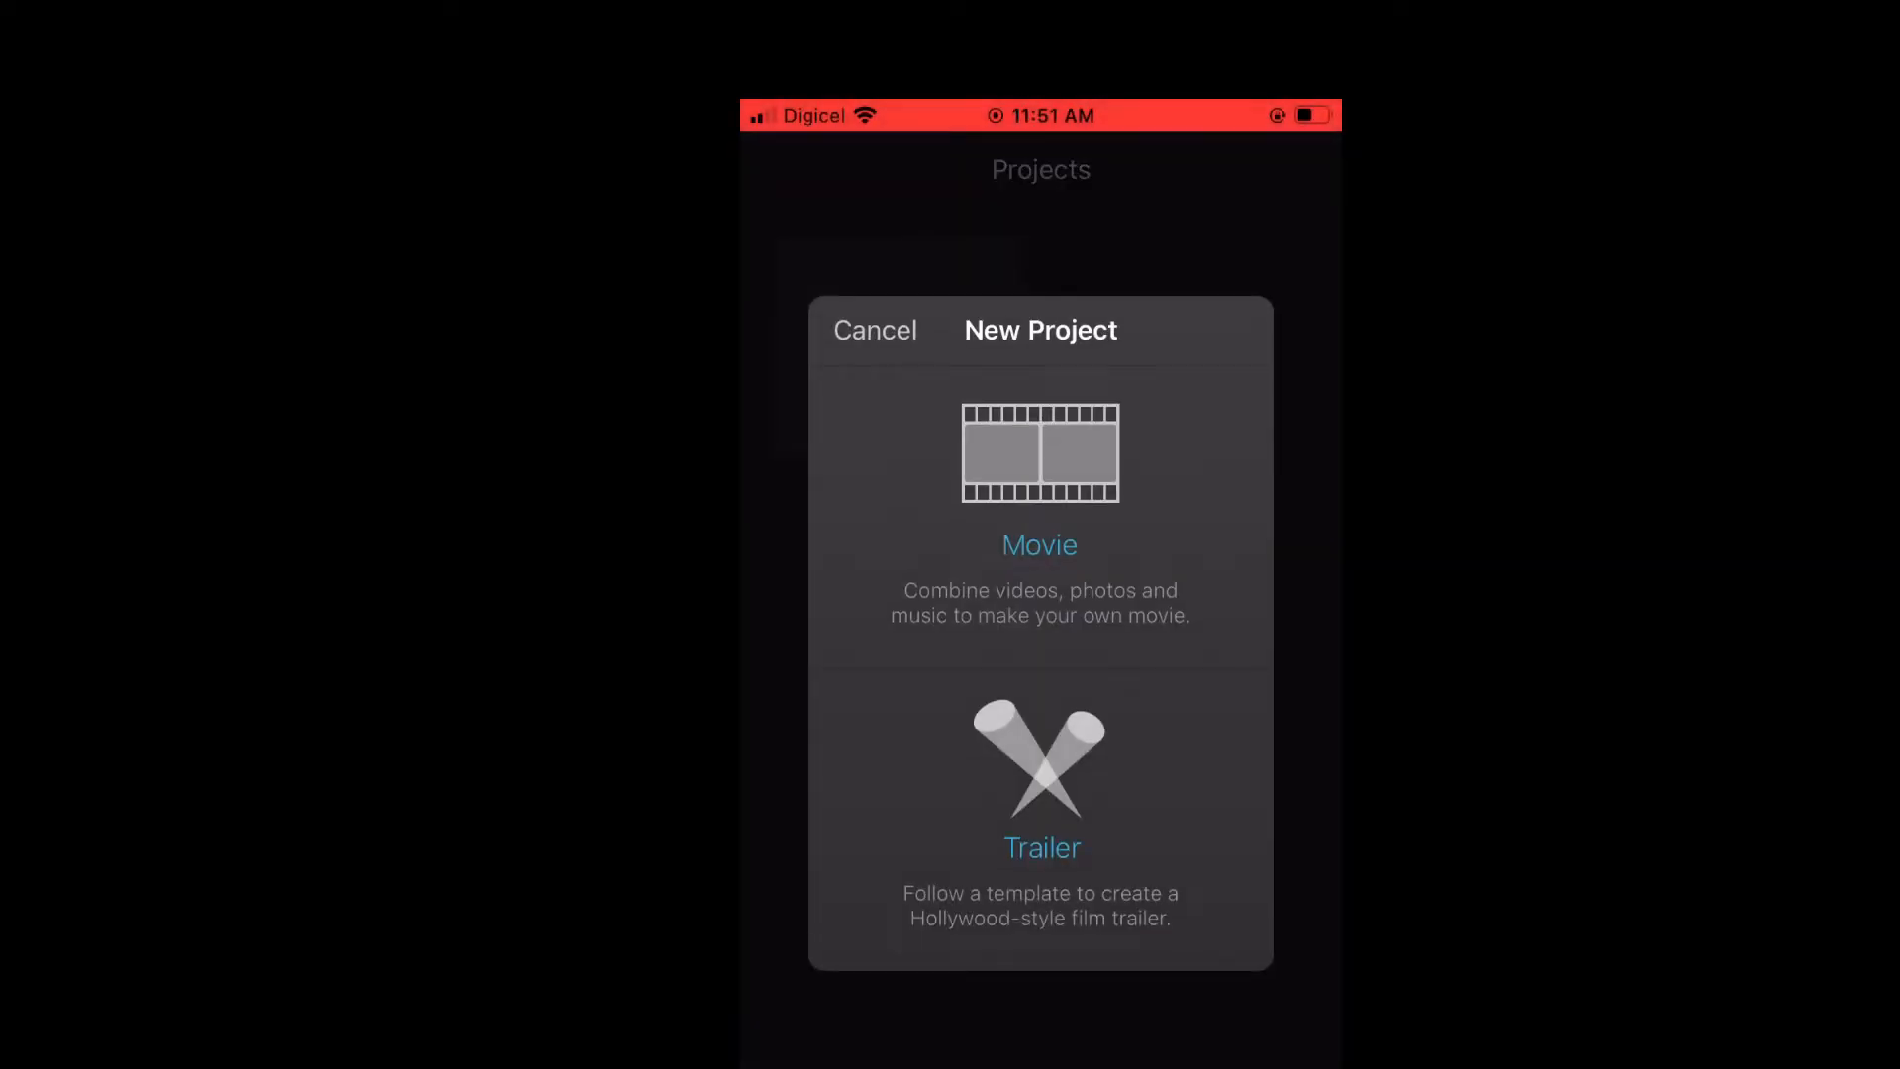
click(1039, 544)
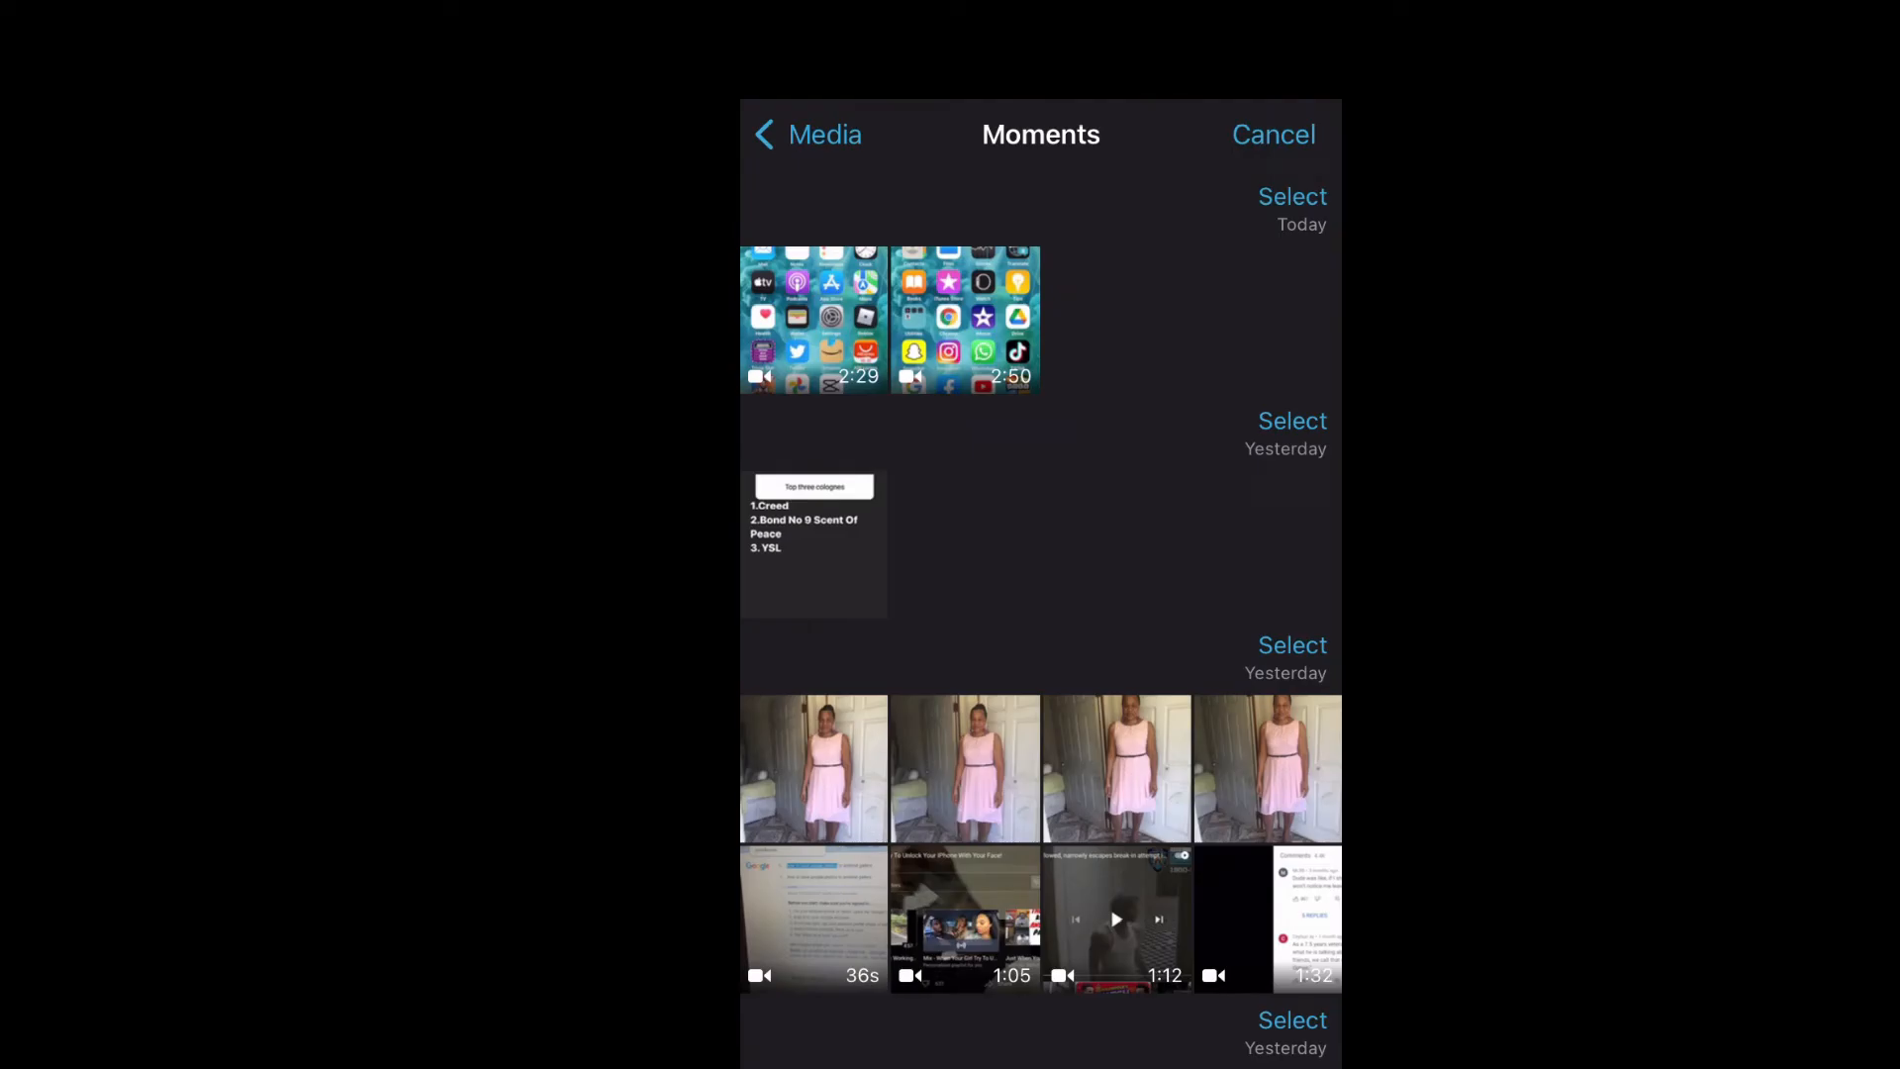
- Pick the 2:50 screen recording so it lands on the My Movie 2 timeline
click(963, 321)
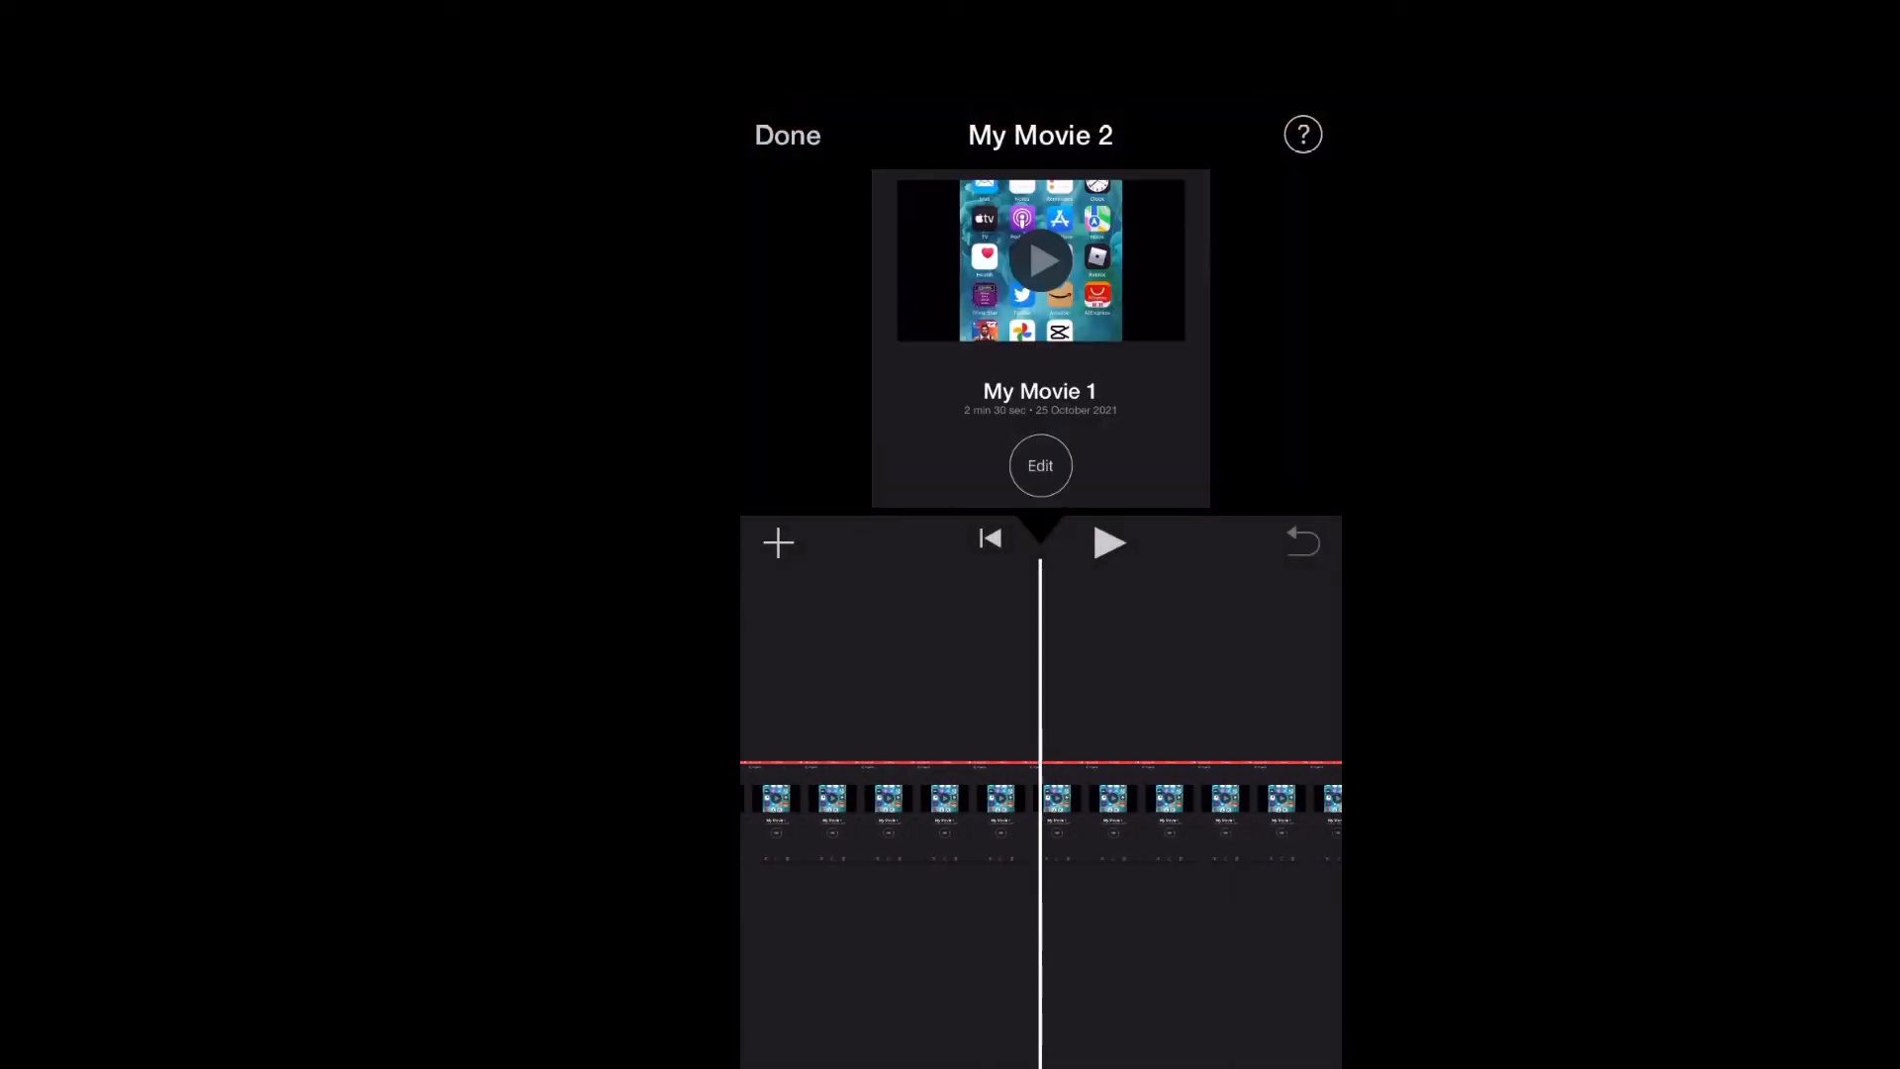
- Select the screen-recording clip on the timeline so its audio can be detached
click(1039, 465)
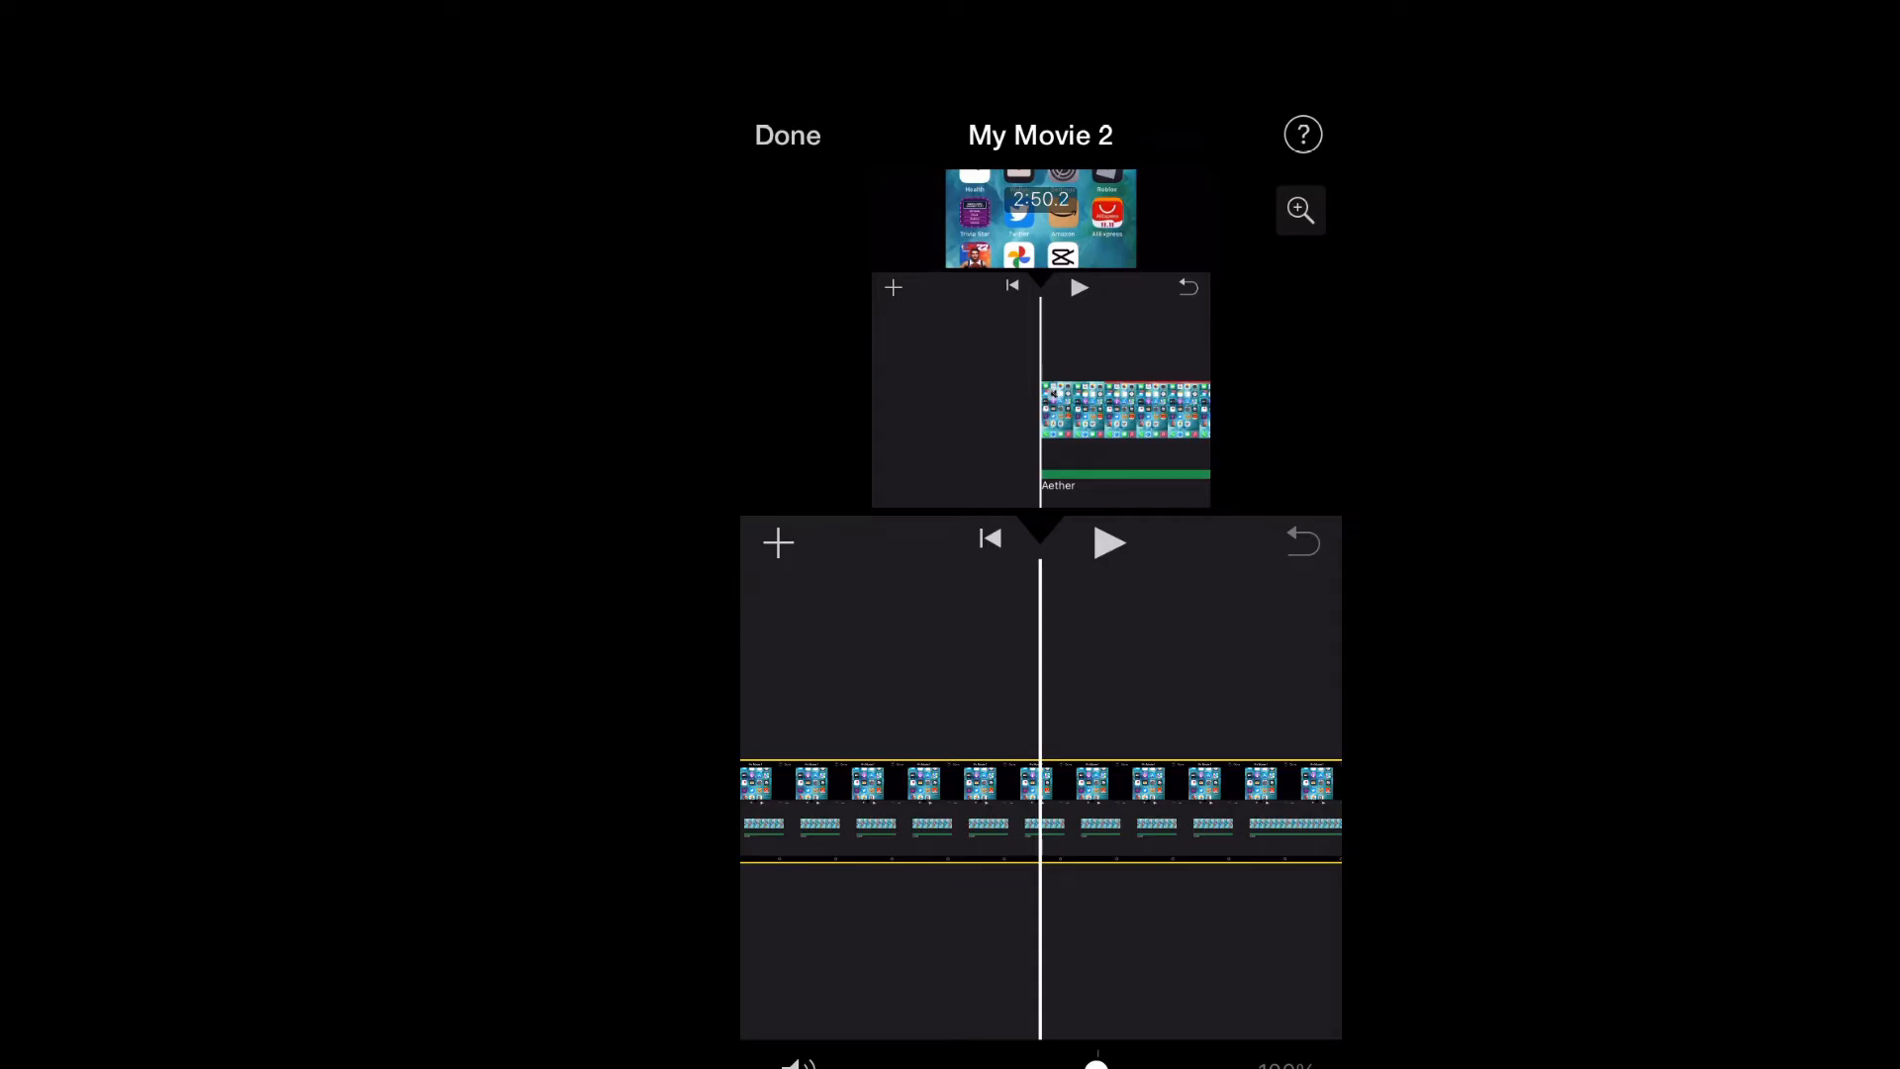
- Select the detached audio strip and delete it, leaving the clip muted
click(1039, 811)
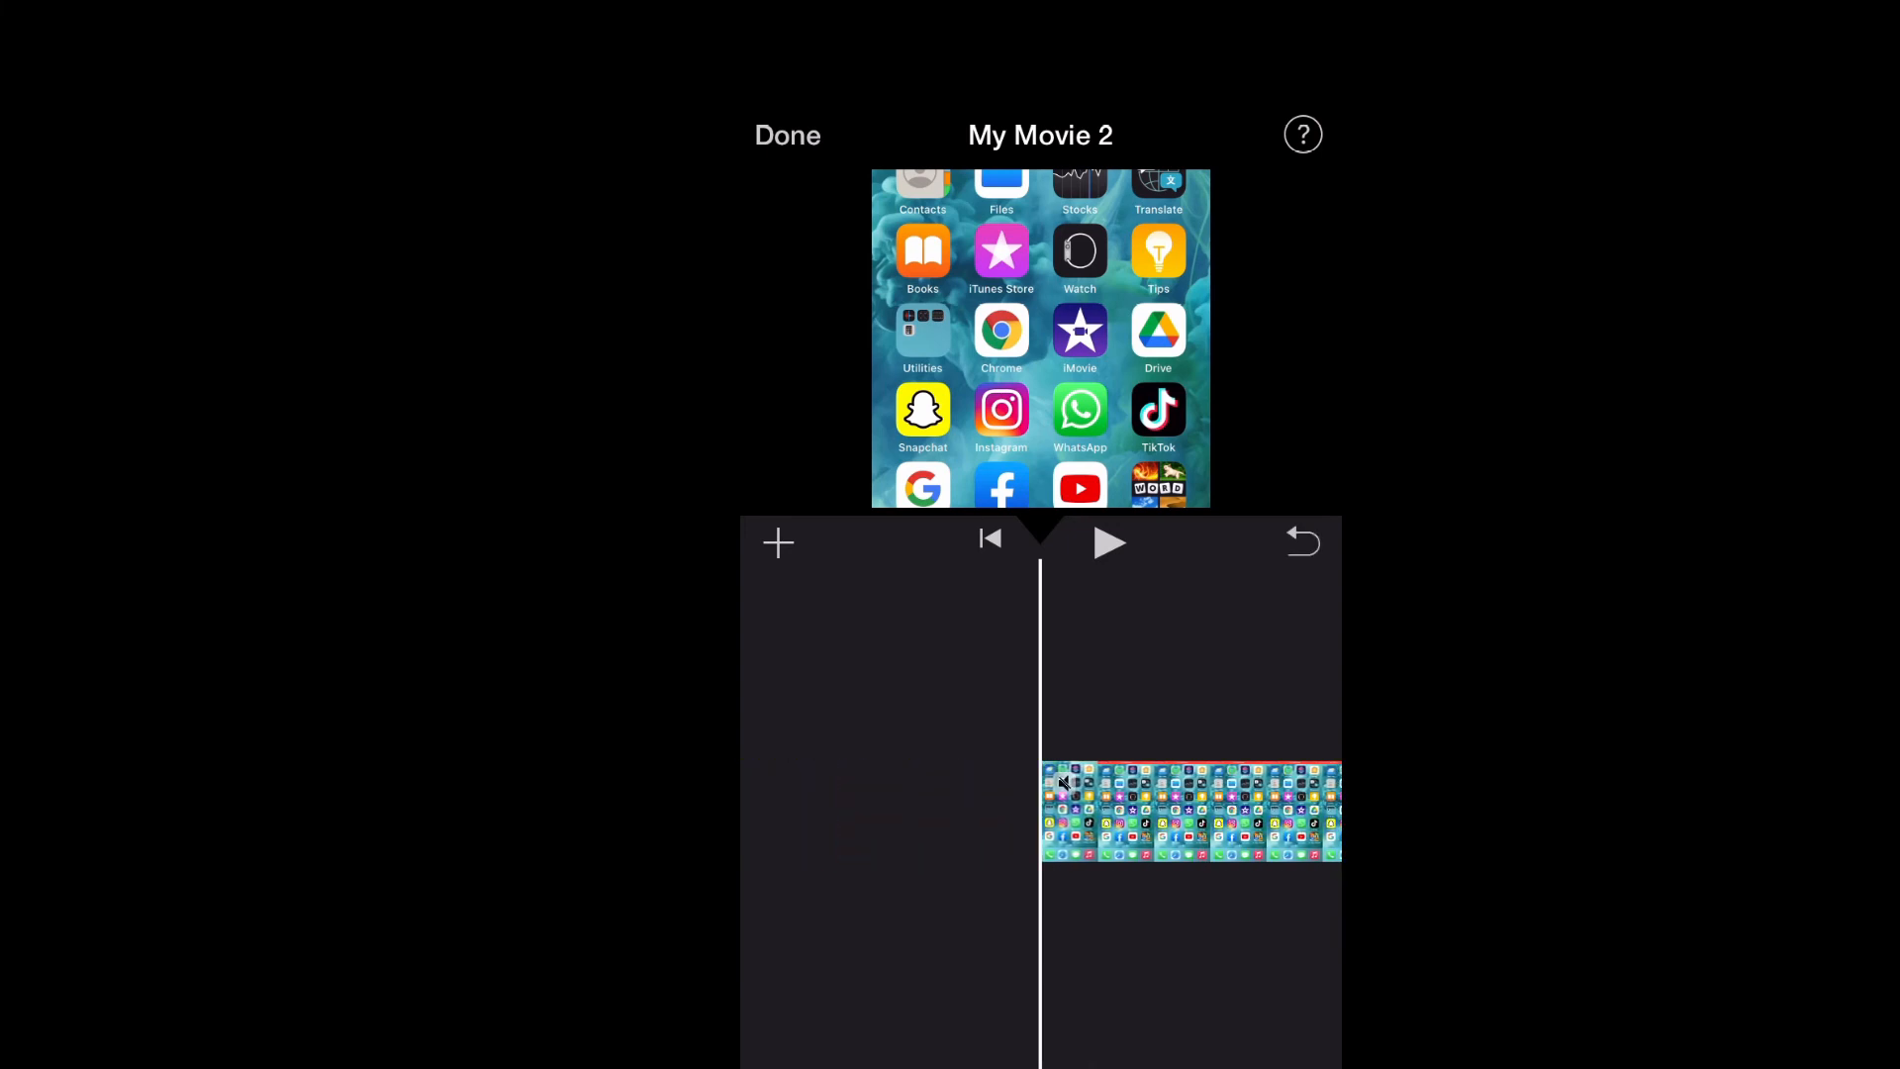
- Bring up the add-media menu listing video, photo, background and audio sources
click(776, 542)
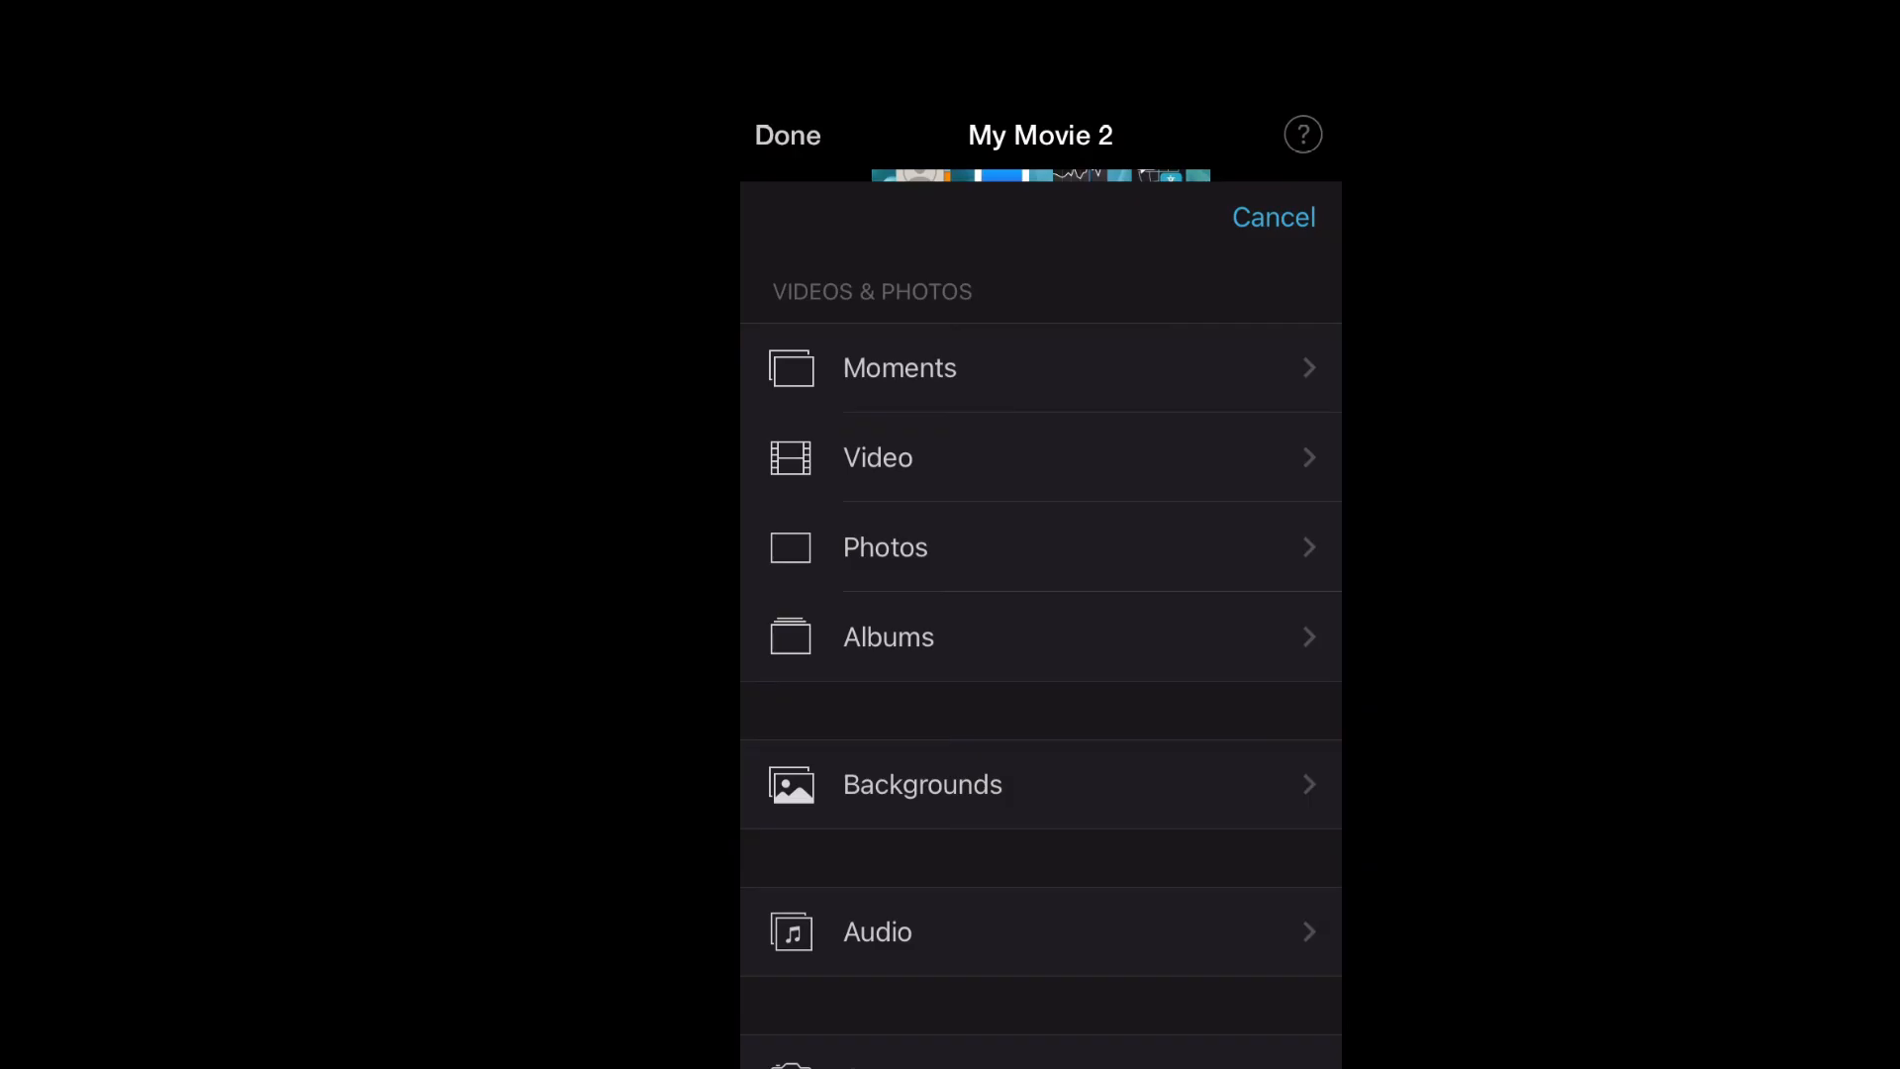